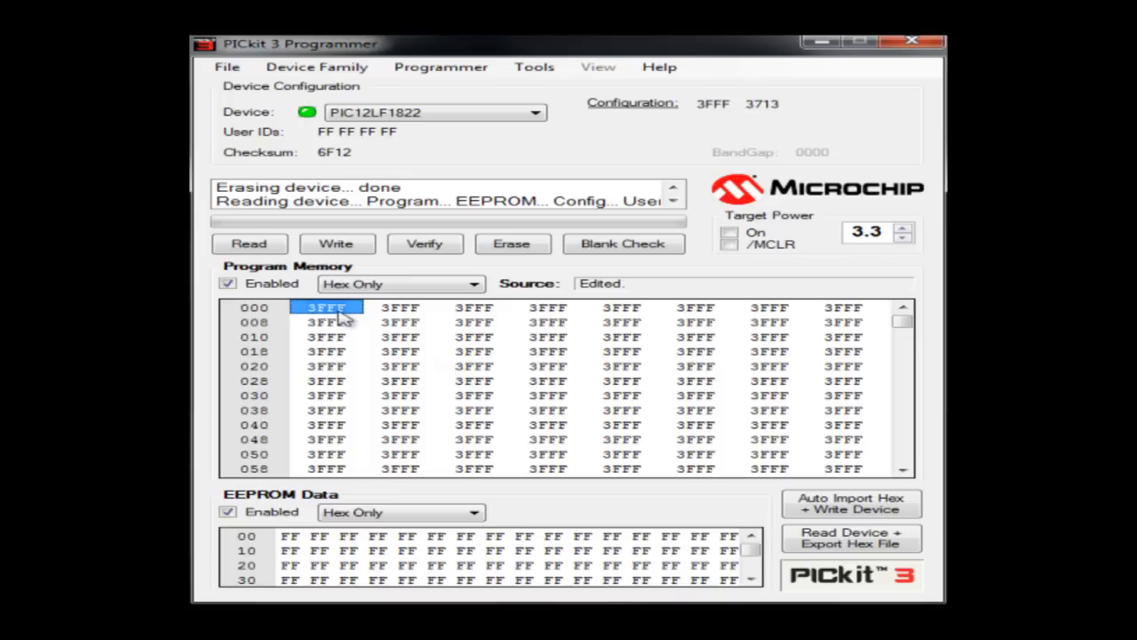
Enter 12 in program memory cell 000, then select PIC10F200 as the target device.
text(12)
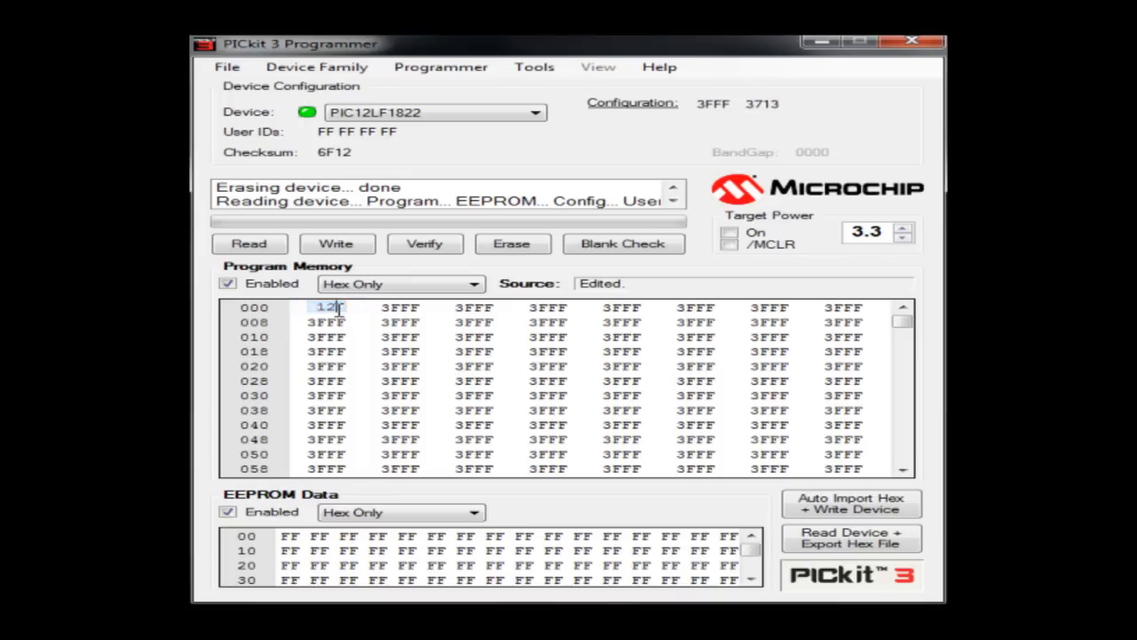
click(436, 112)
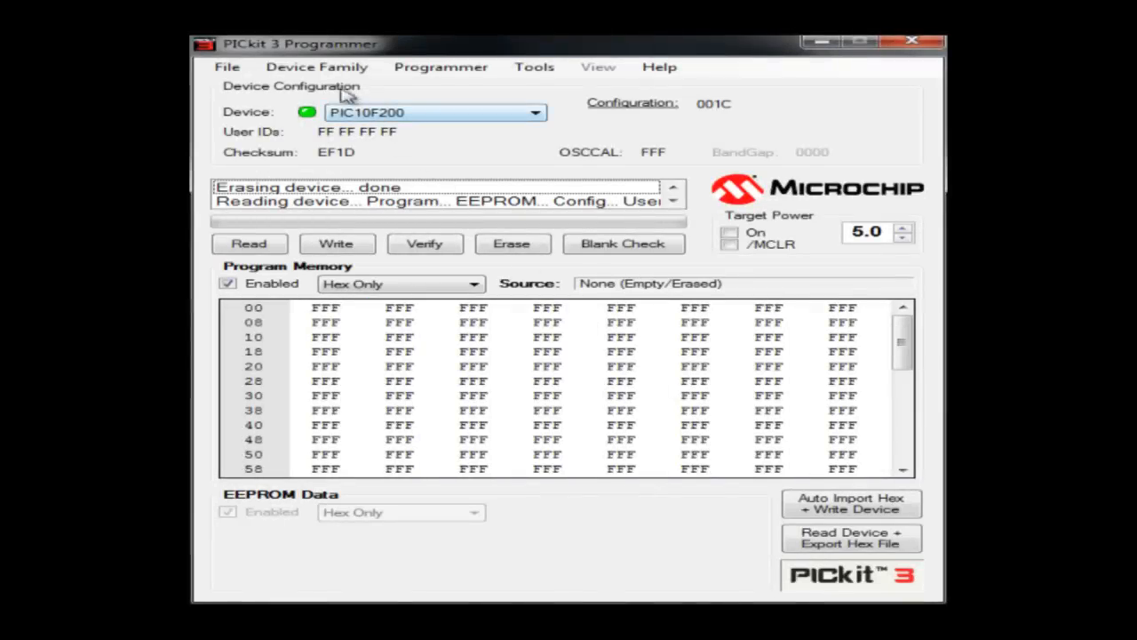
Select PIC12LF1822, read it, and accept the firmware download prompt.
click(435, 112)
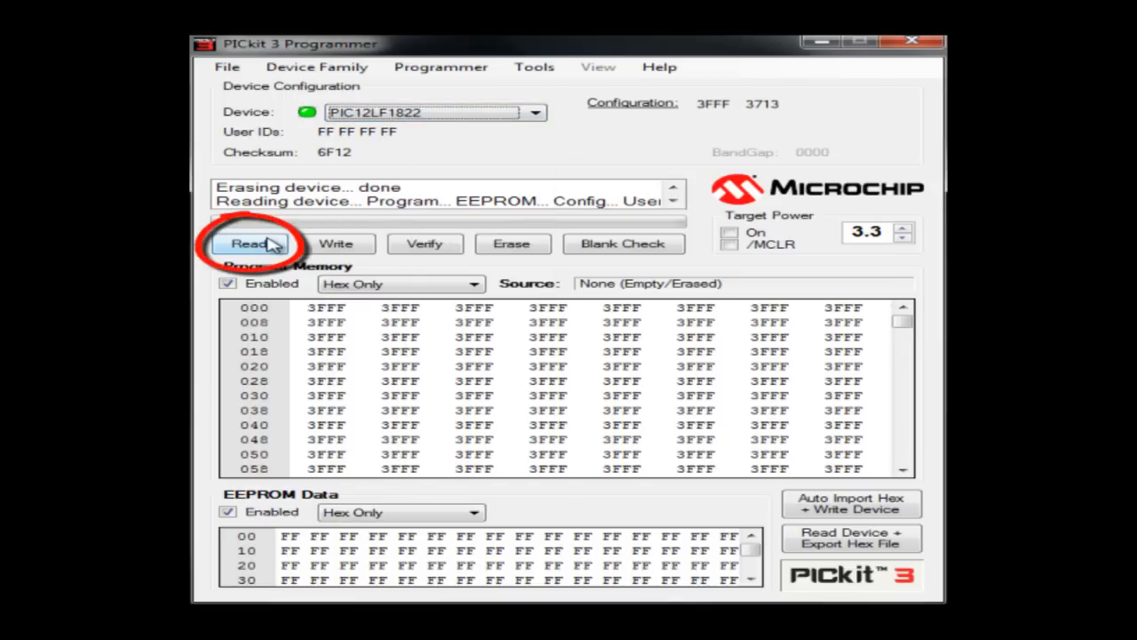
click(253, 243)
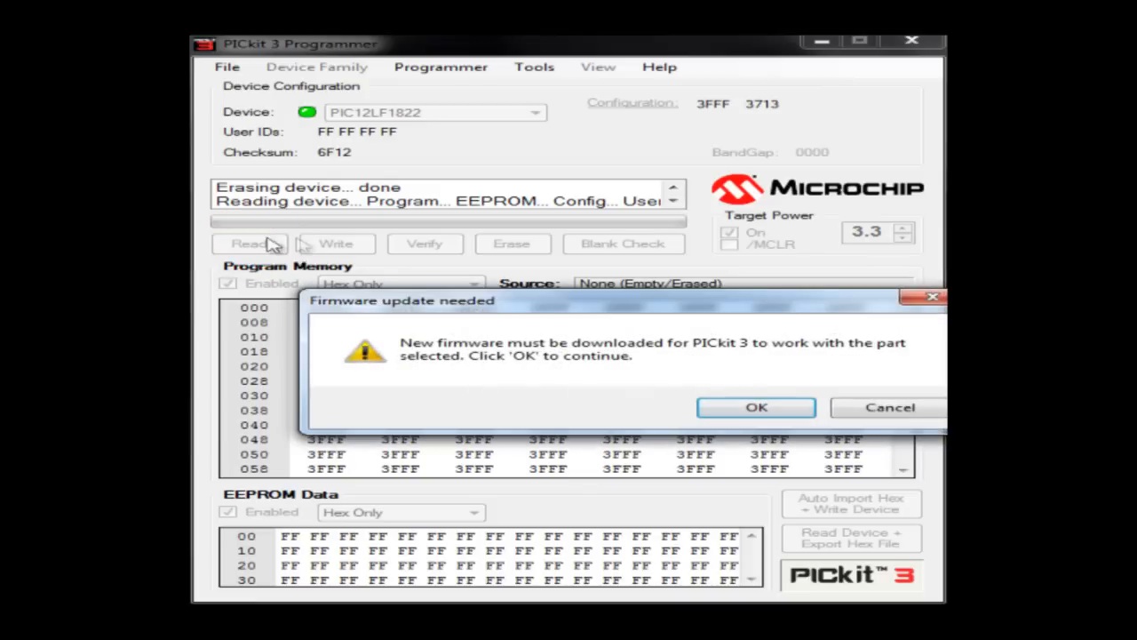
click(756, 407)
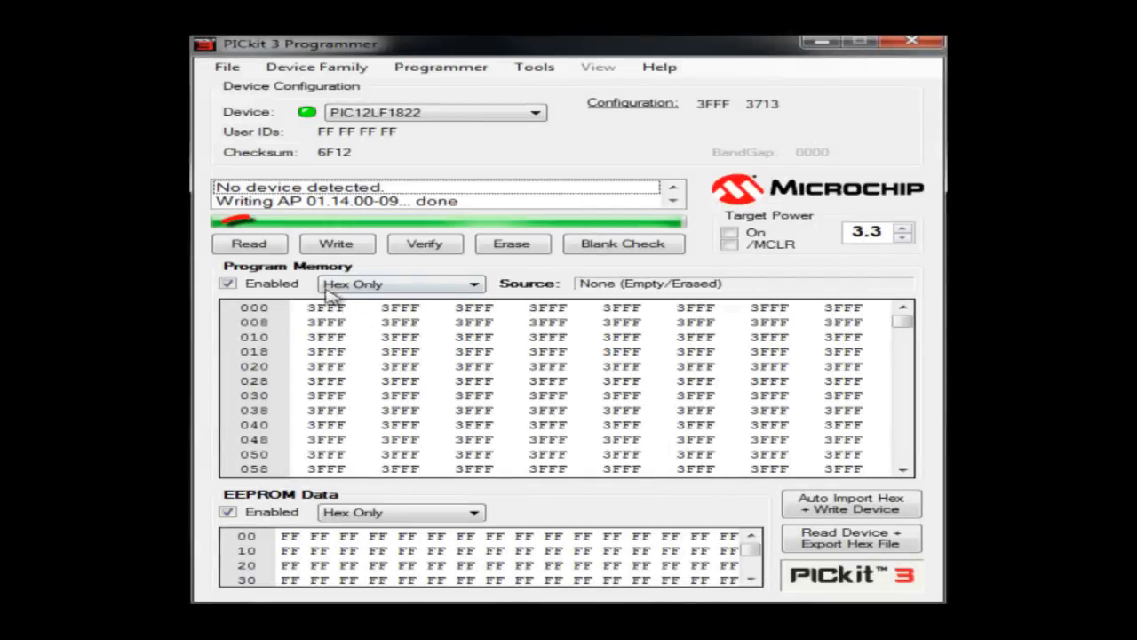
Retry reading, then target PIC16LF1823 and read again, which detects PIC12LF1822 instead.
click(249, 244)
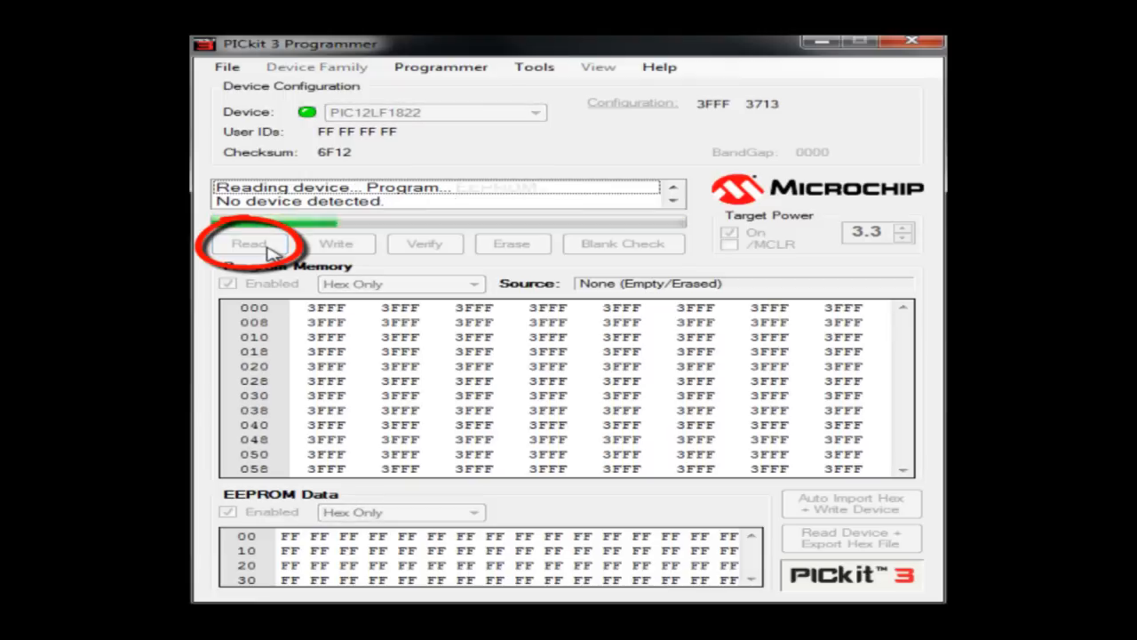
click(250, 243)
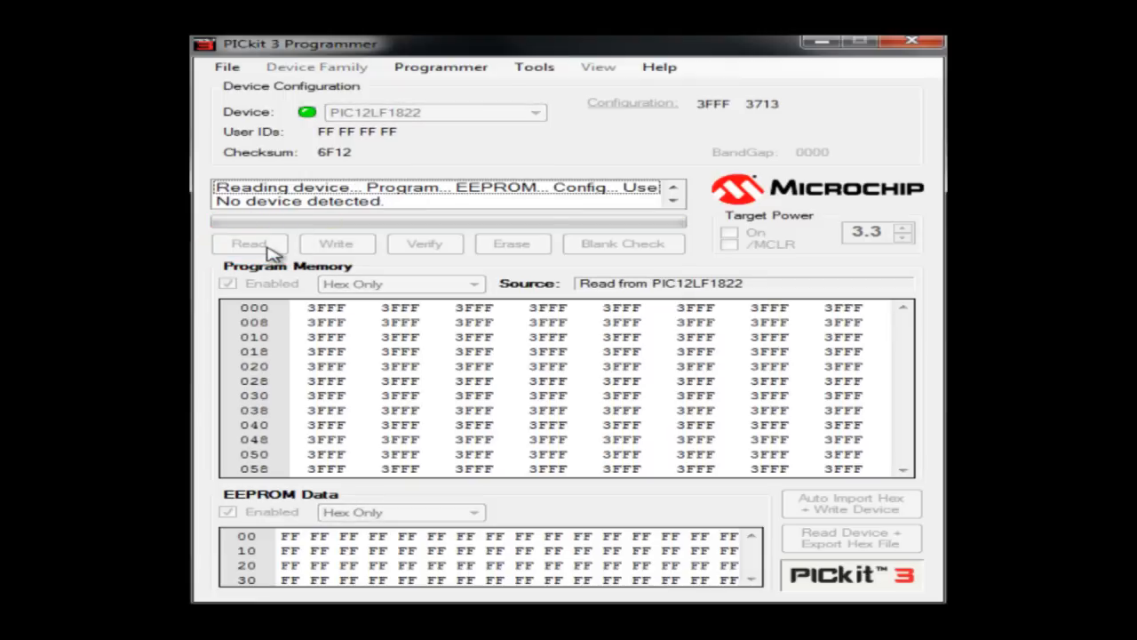
click(249, 244)
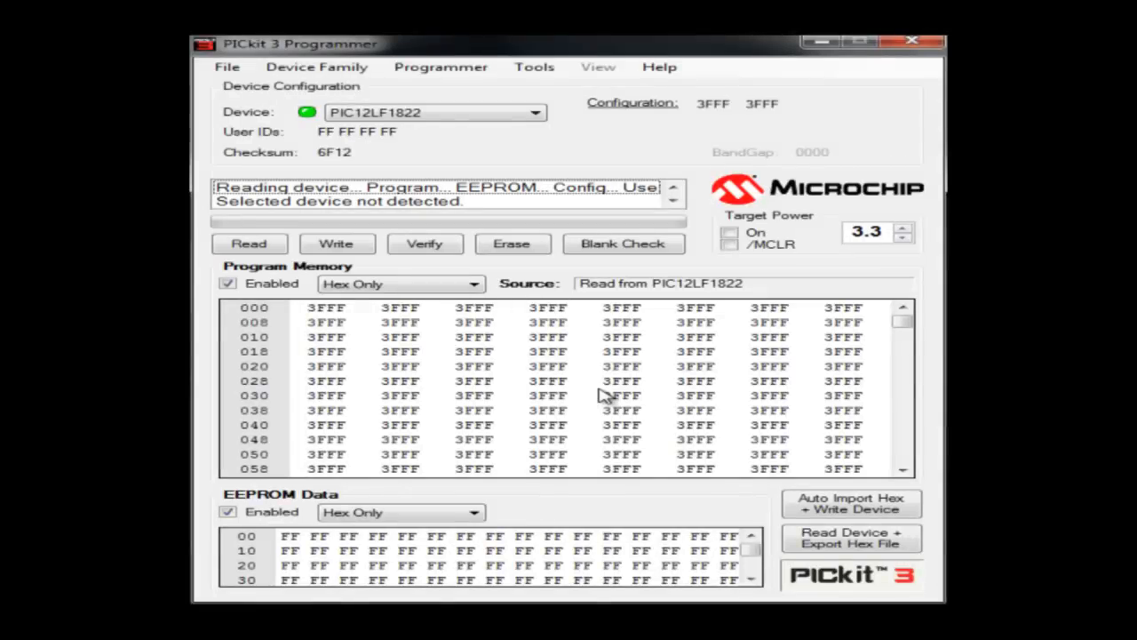
click(534, 112)
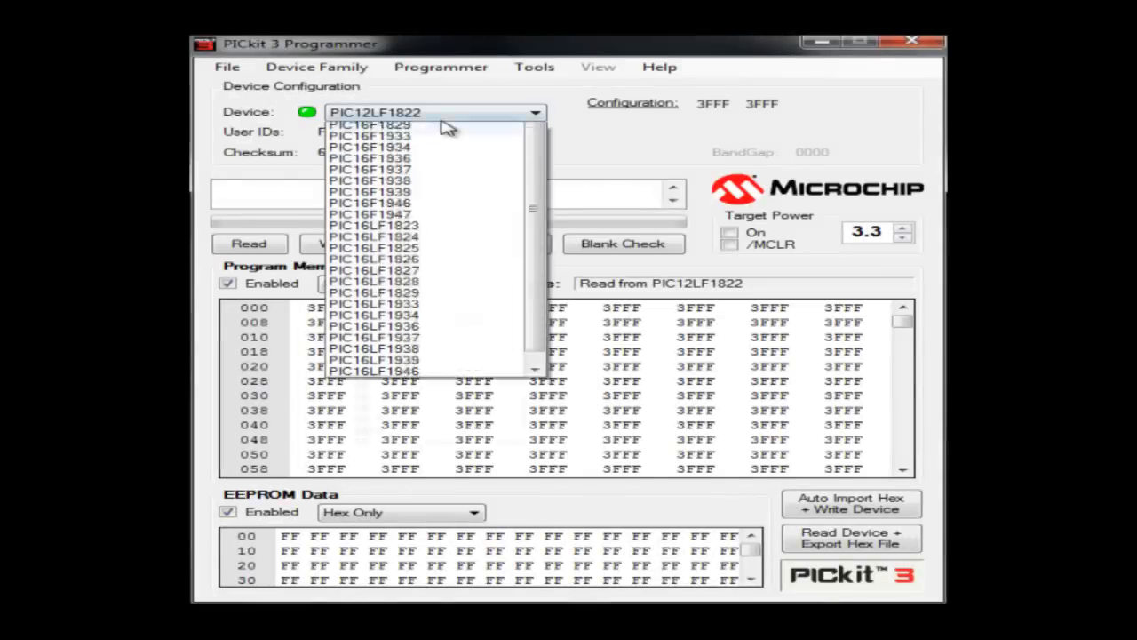
click(374, 225)
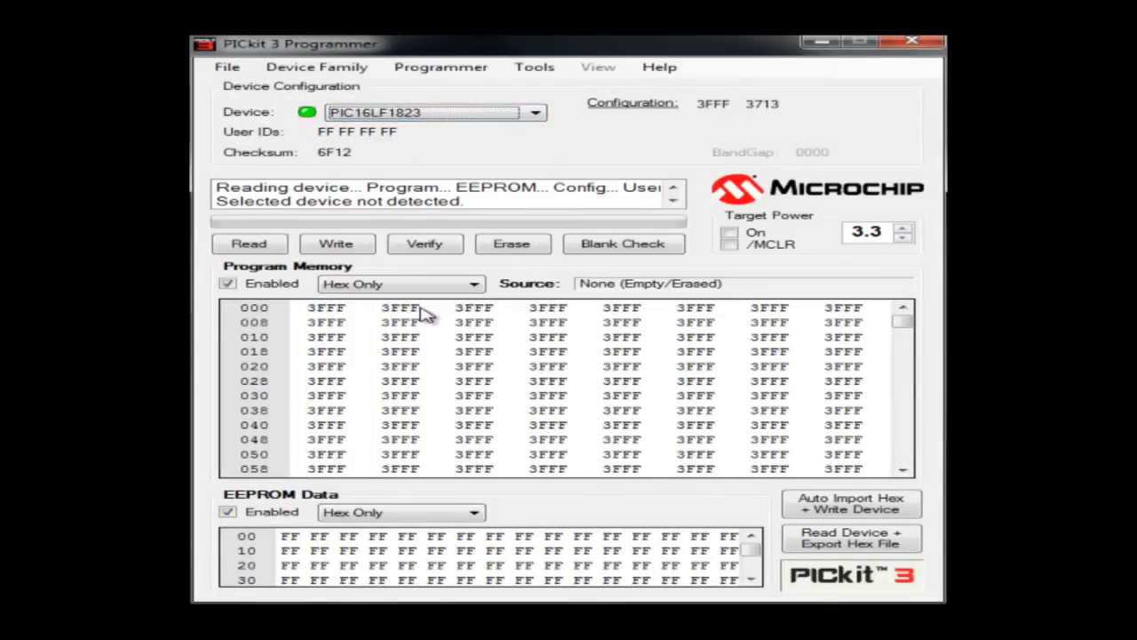
click(249, 244)
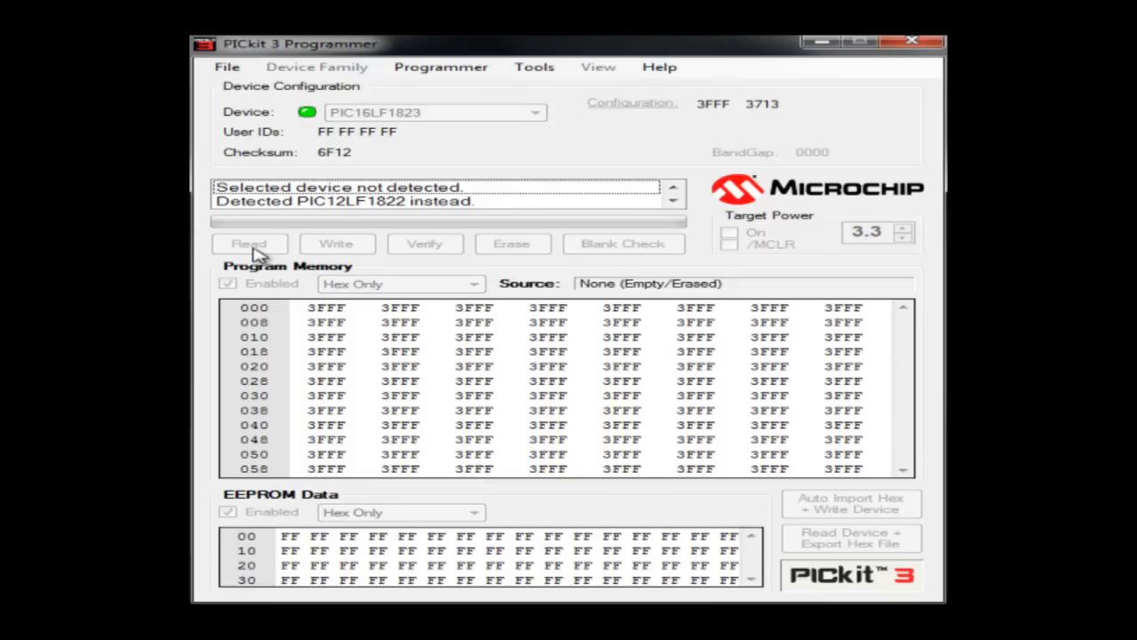
mouse_move(391, 222)
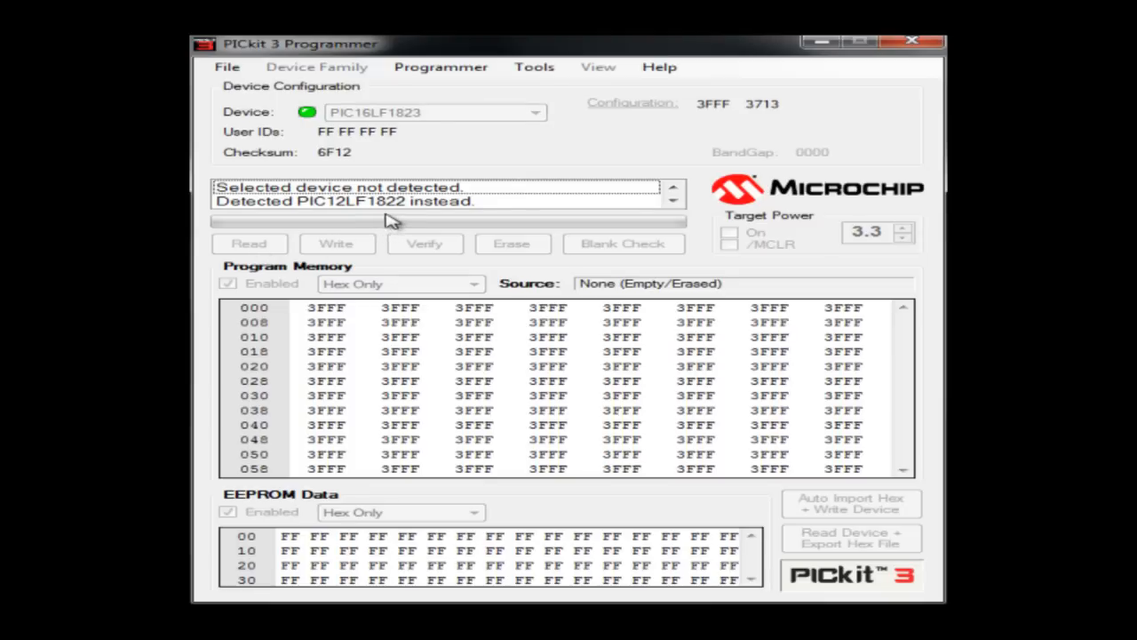
Set Device Family to All and browse the full device list, including dsPIC33 parts.
click(436, 112)
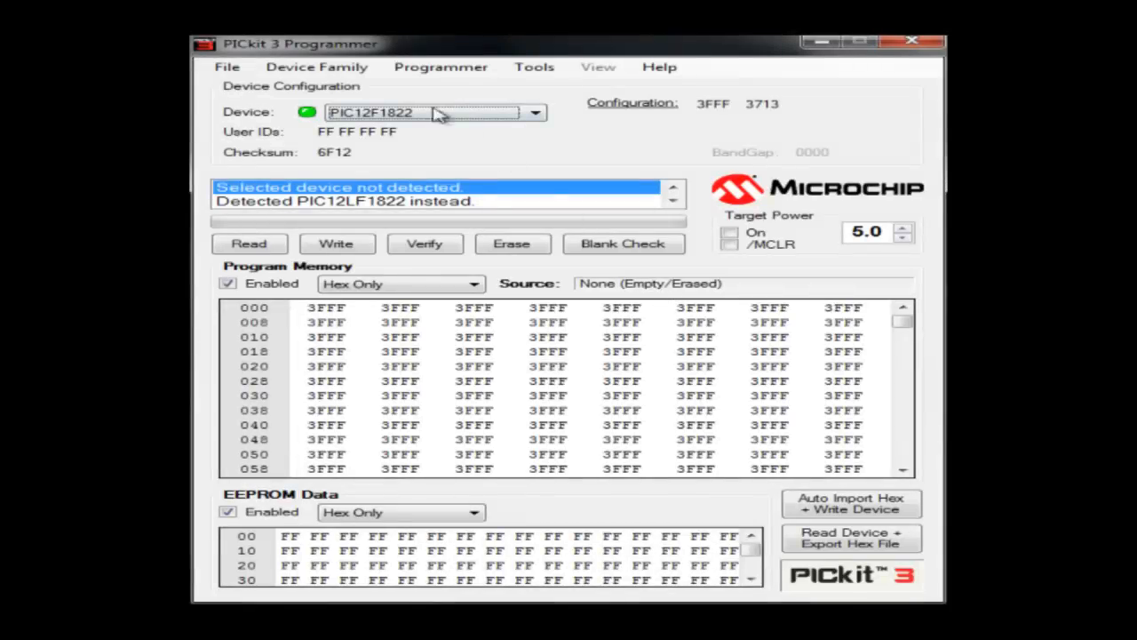
click(316, 67)
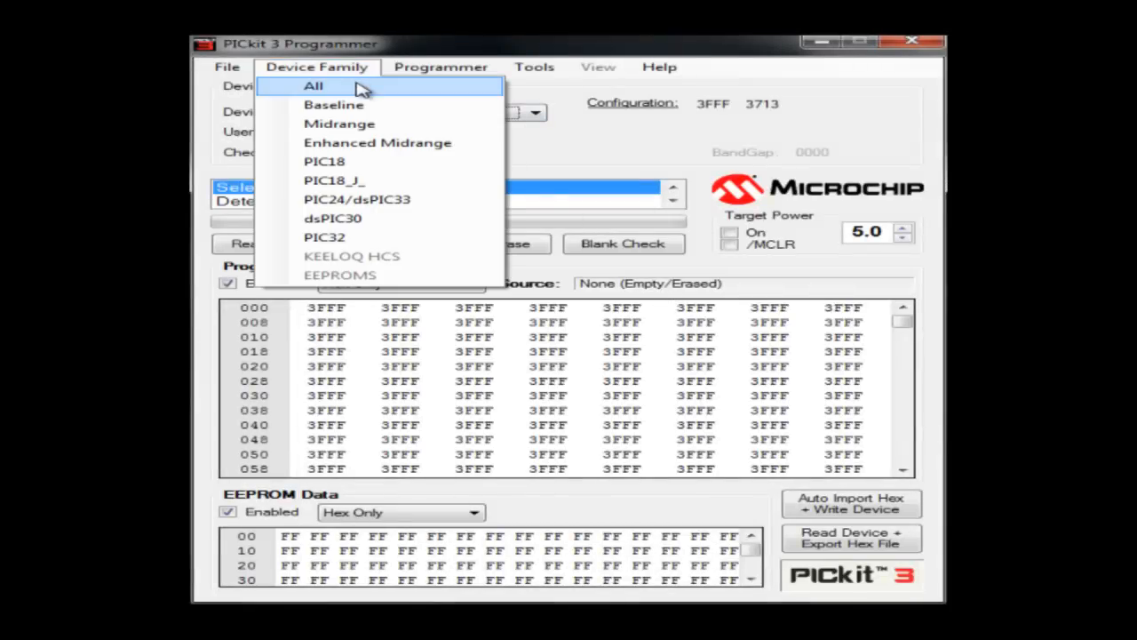
click(313, 85)
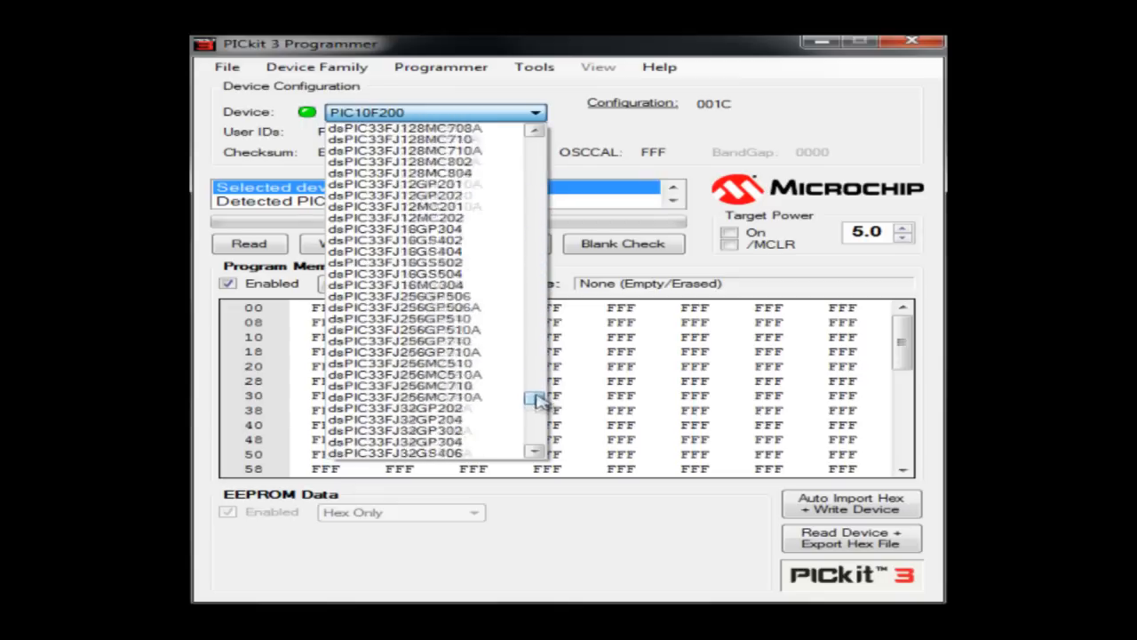
click(435, 112)
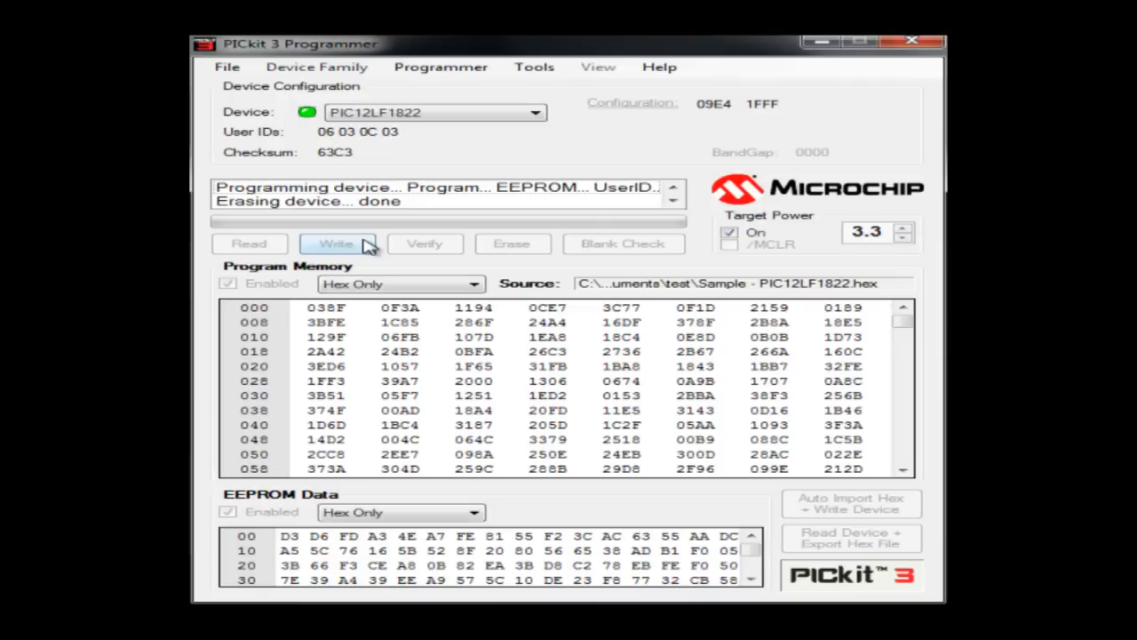
Write the loaded Sample - PIC12LF1822.hex program to the PIC12LF1822.
click(336, 243)
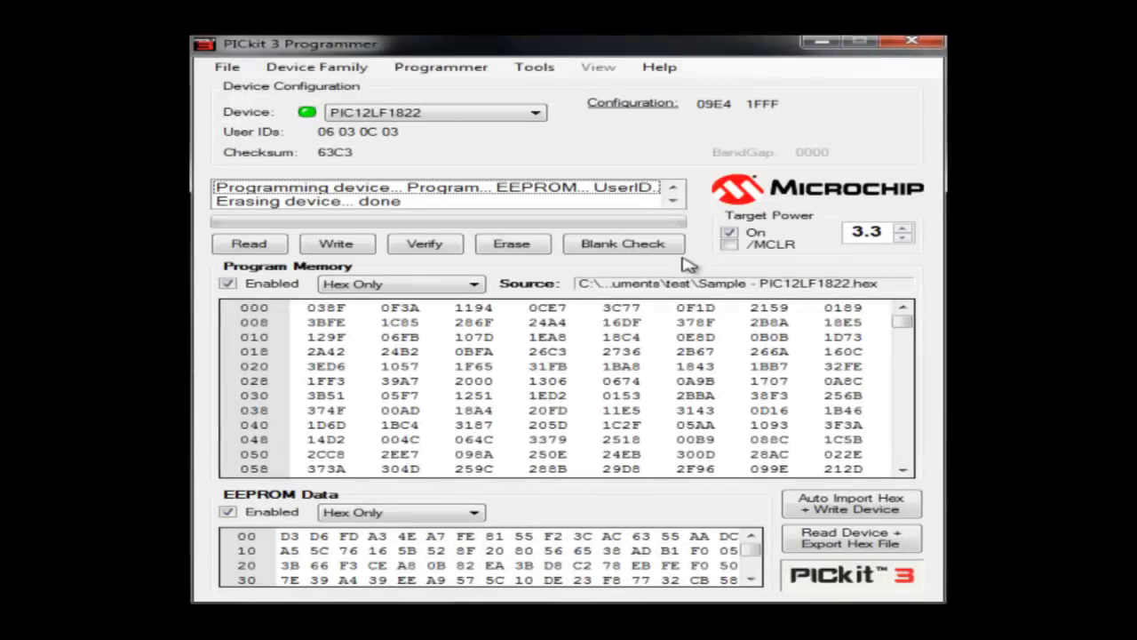
mouse_move(493, 89)
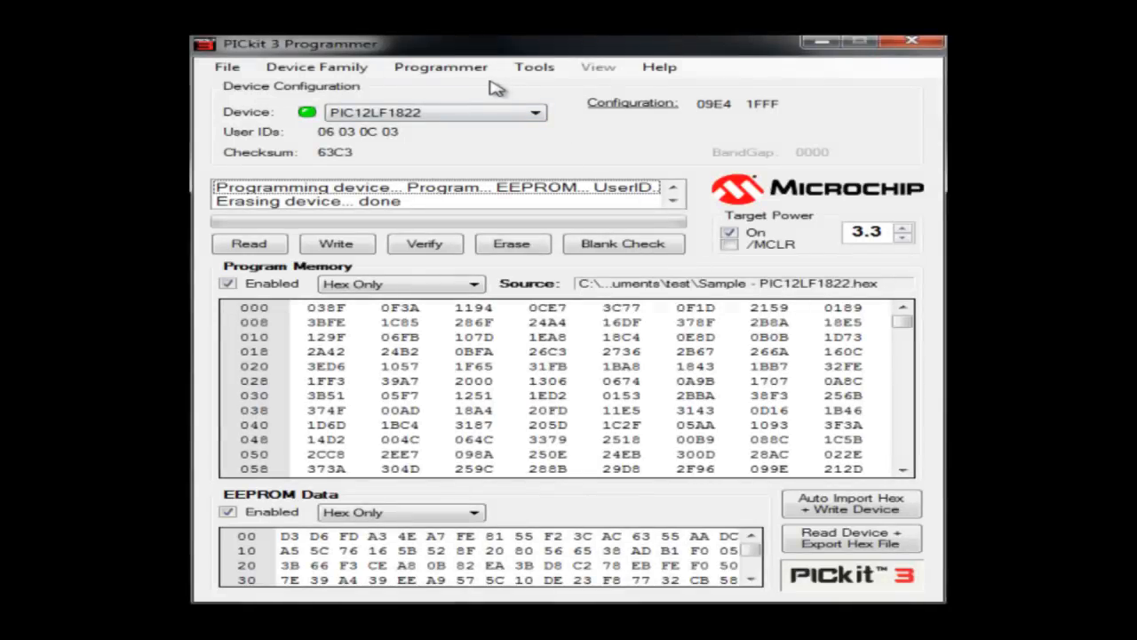
click(440, 67)
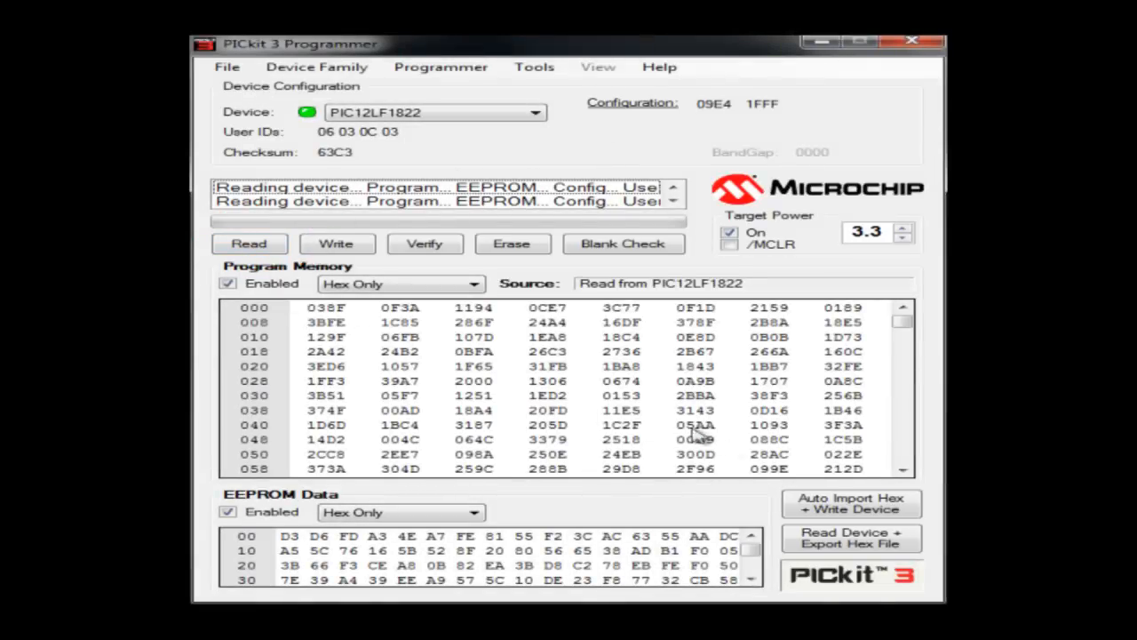
mouse_move(404, 156)
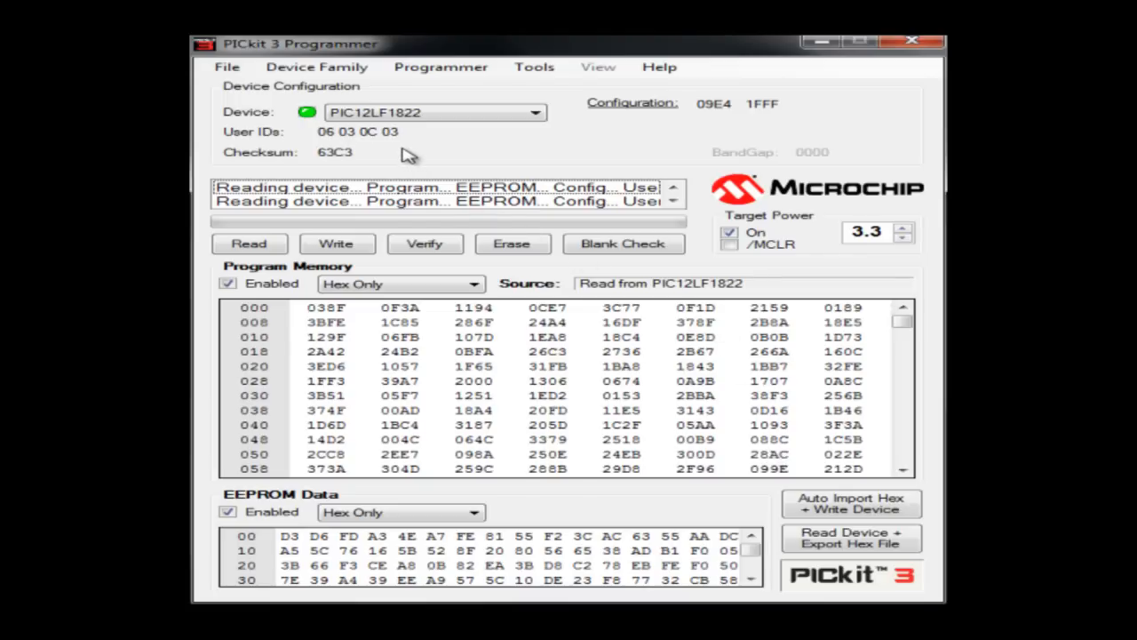
mouse_move(395, 148)
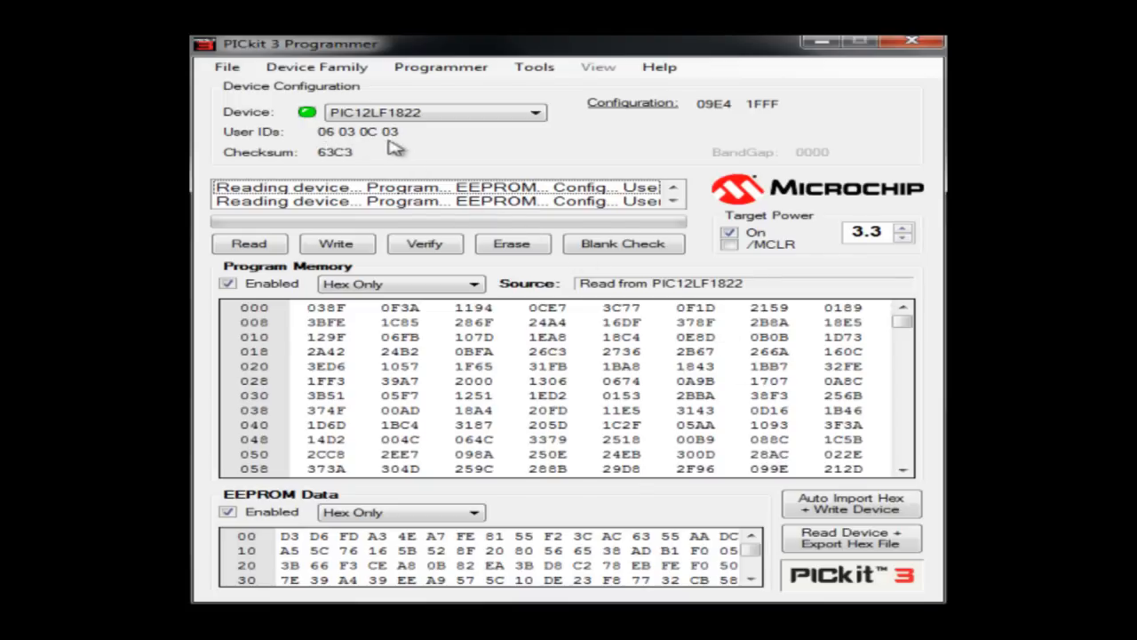
Read program memory, EEPROM and configuration back from the PIC12LF1822.
click(226, 66)
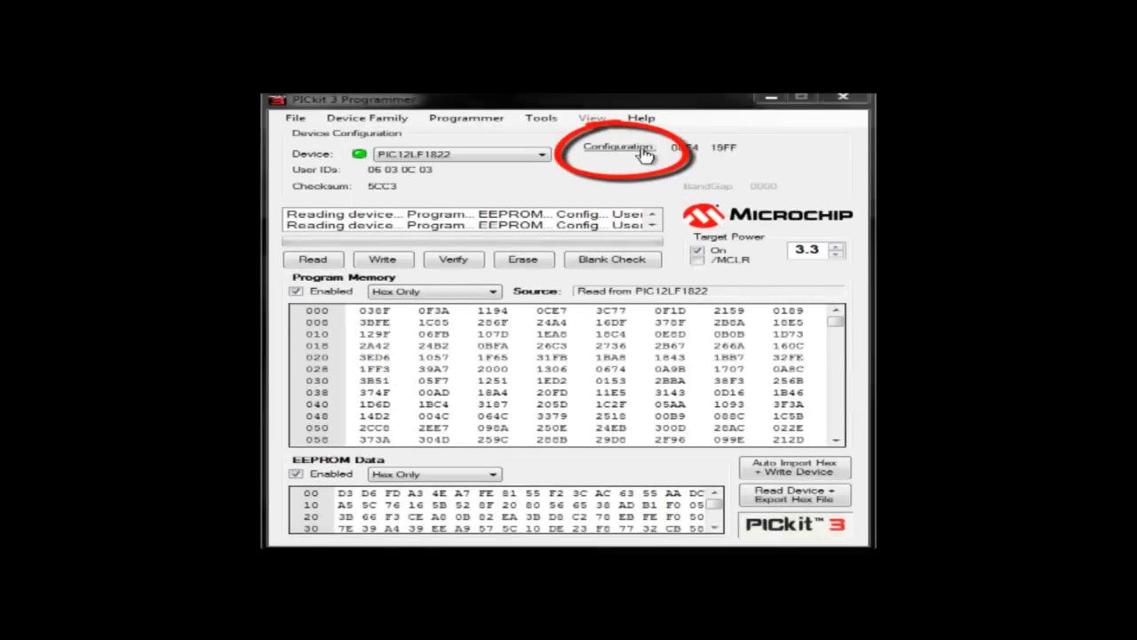
In the Configuration Word Editor, toggle CONFIG1 bit 10 and confirm.
click(619, 147)
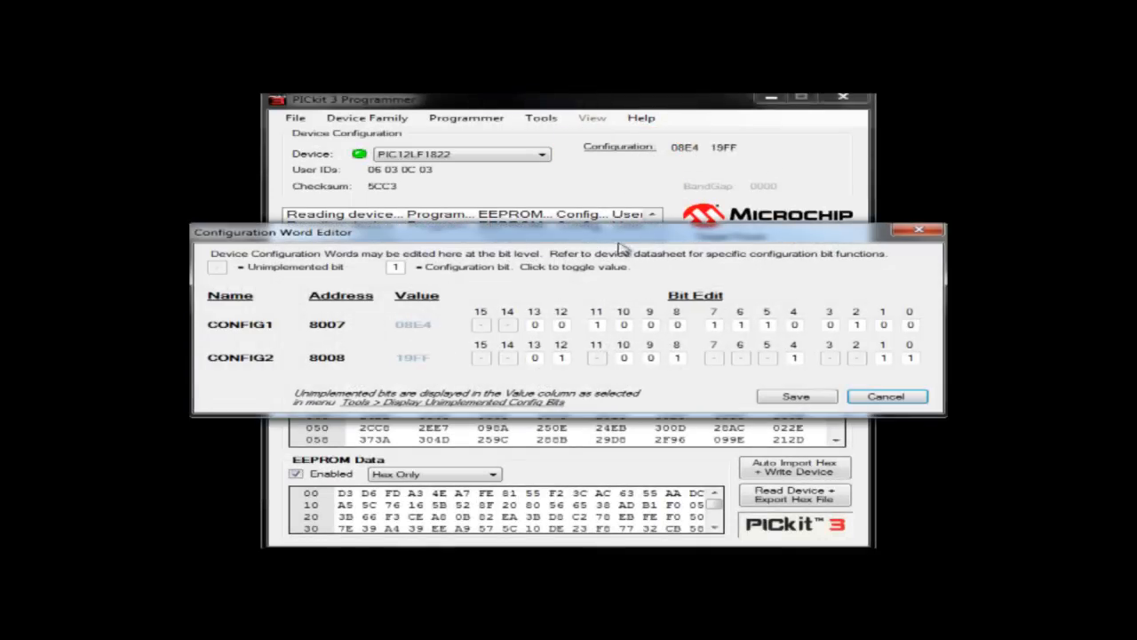
mouse_move(620, 286)
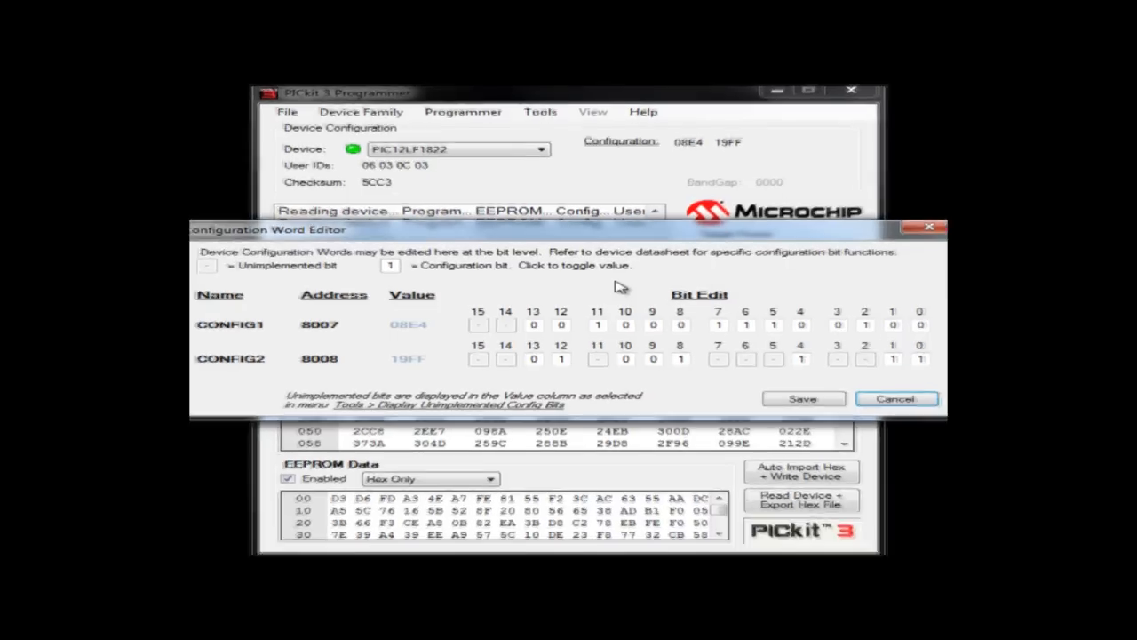
click(680, 326)
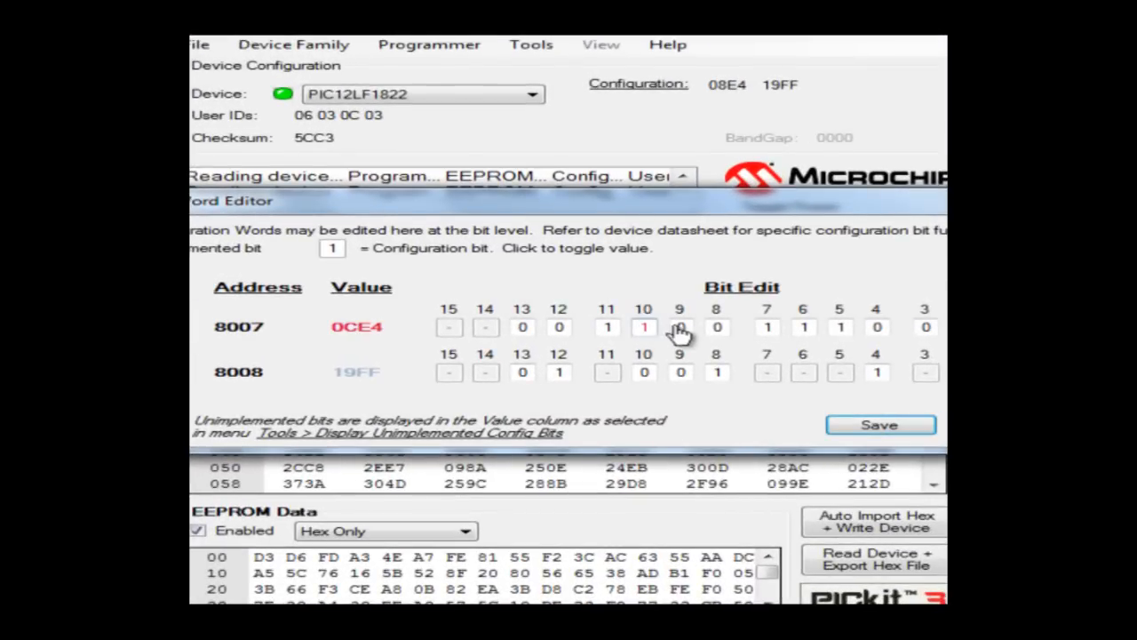
click(878, 425)
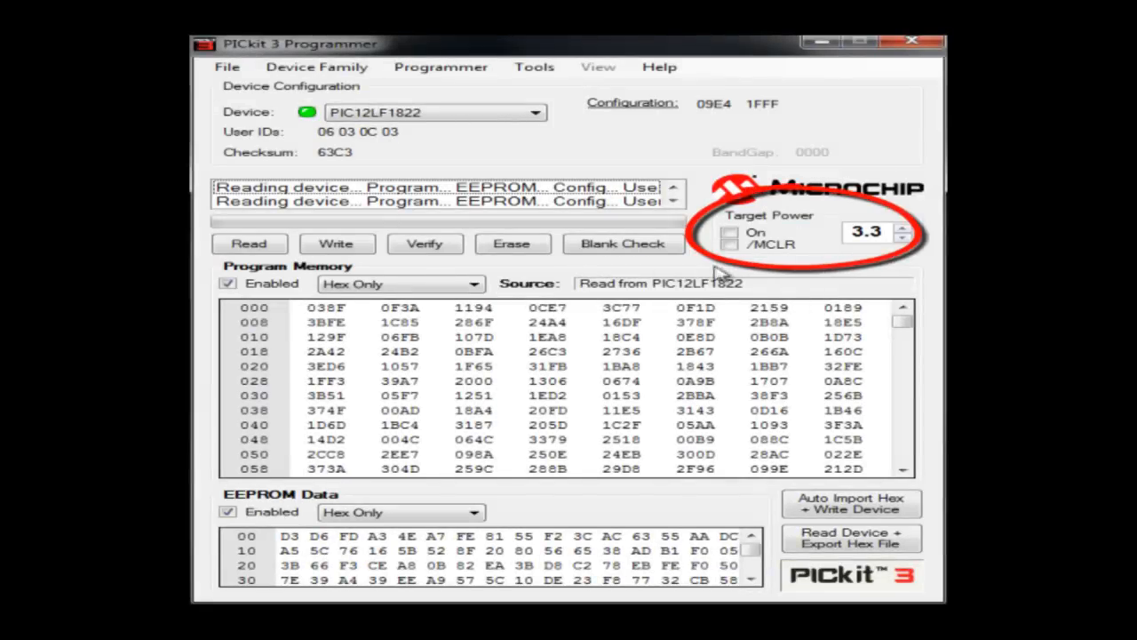
mouse_move(822, 247)
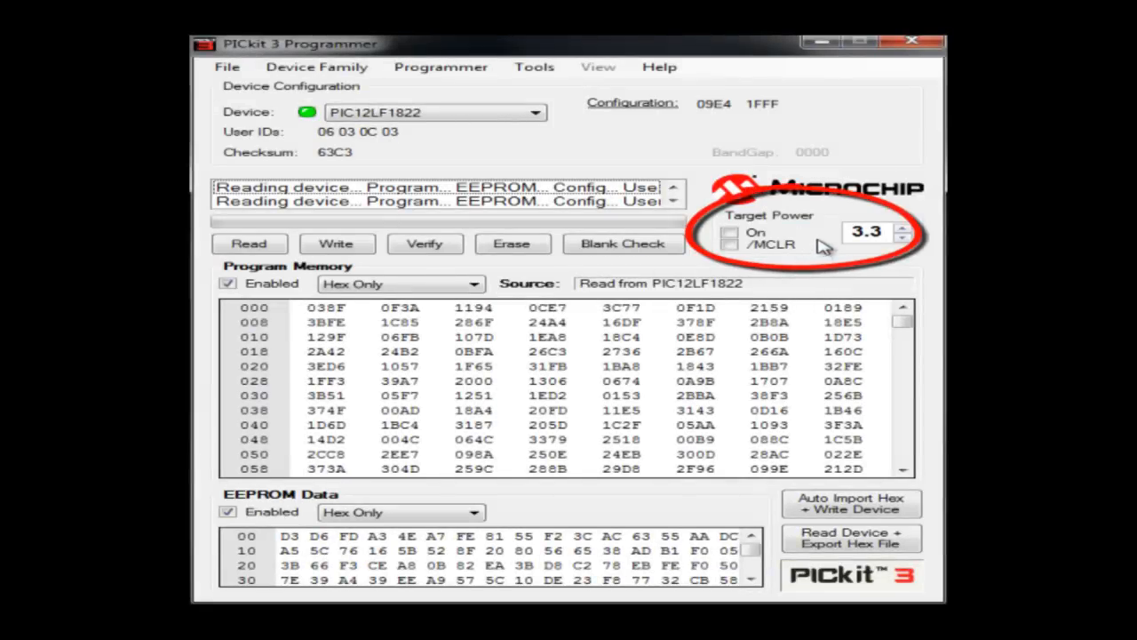